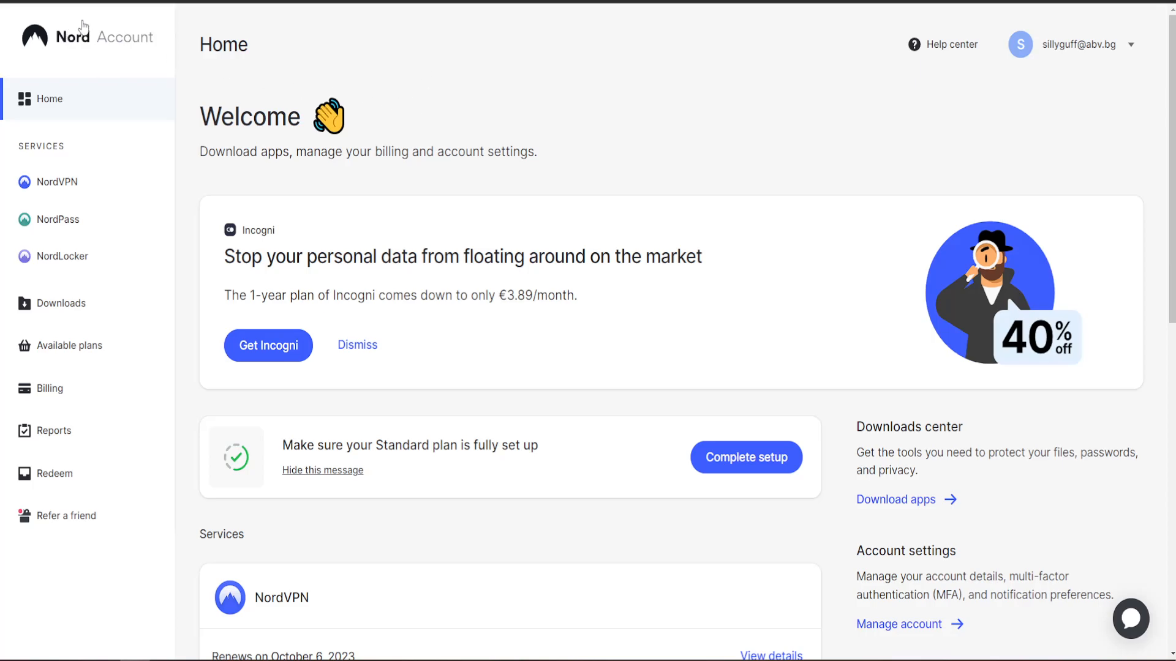
mouse_move(674, 136)
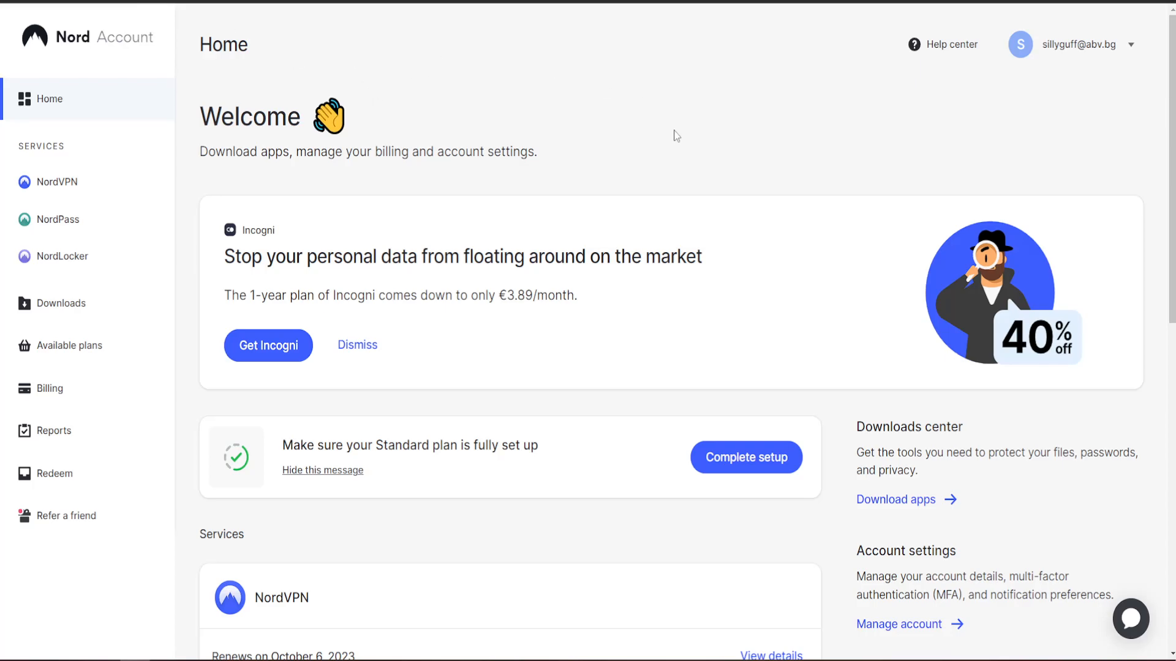
mouse_move(339, 303)
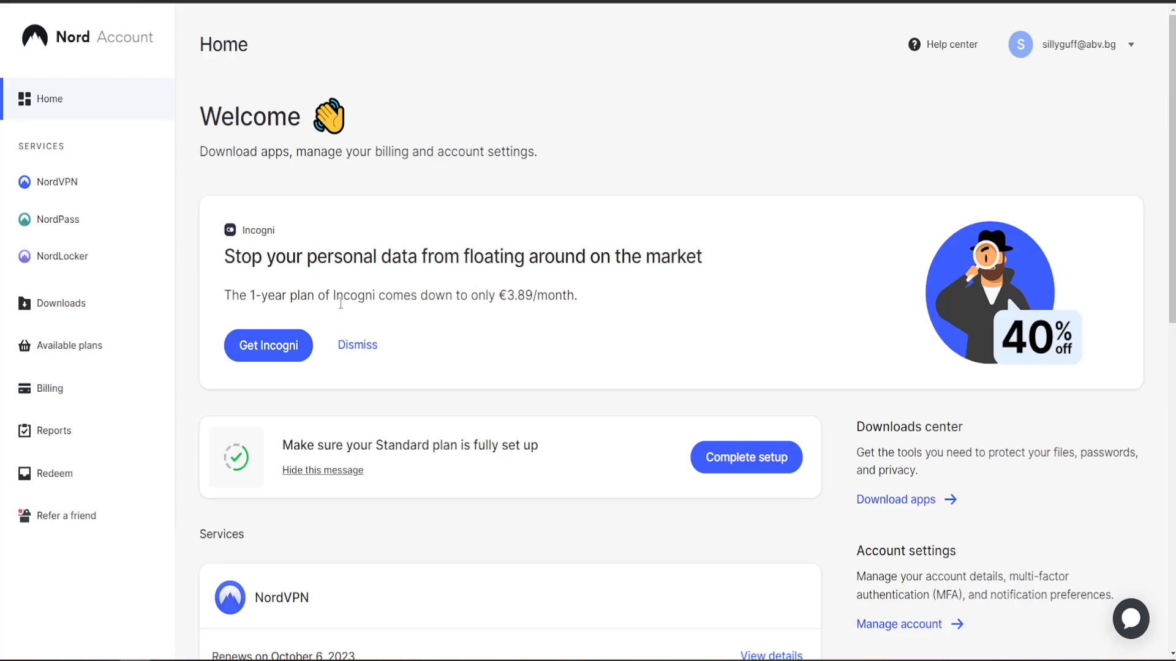
mouse_move(49, 388)
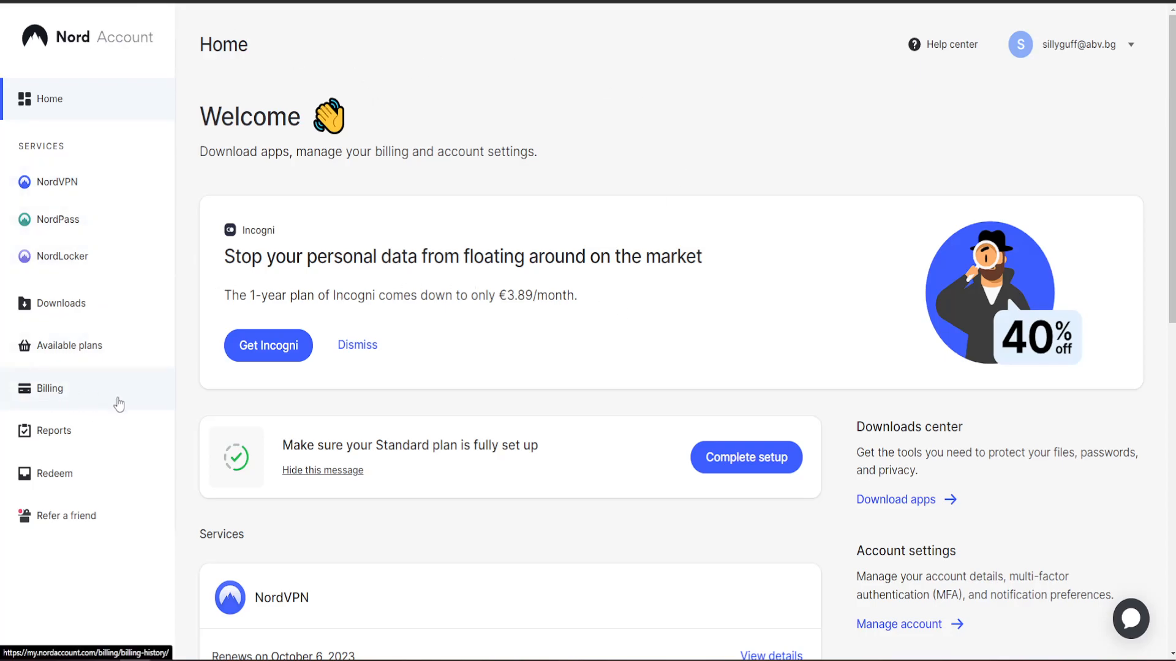
mouse_move(66, 396)
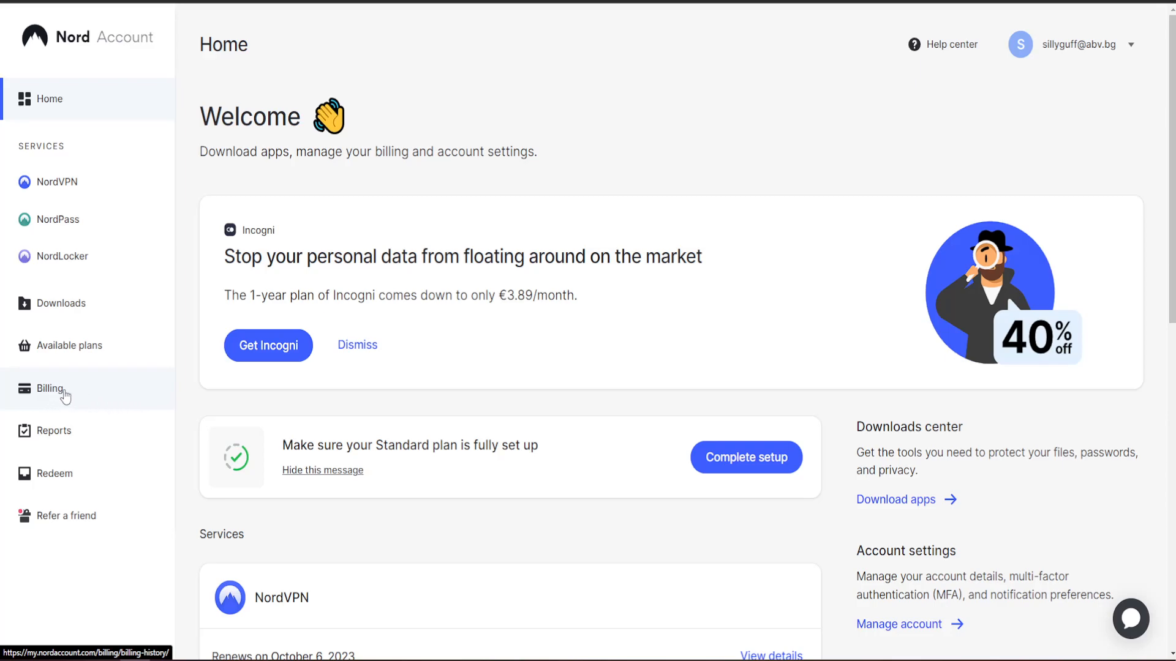
Go to the Billing section from the Nord Account home page
left_click(51, 388)
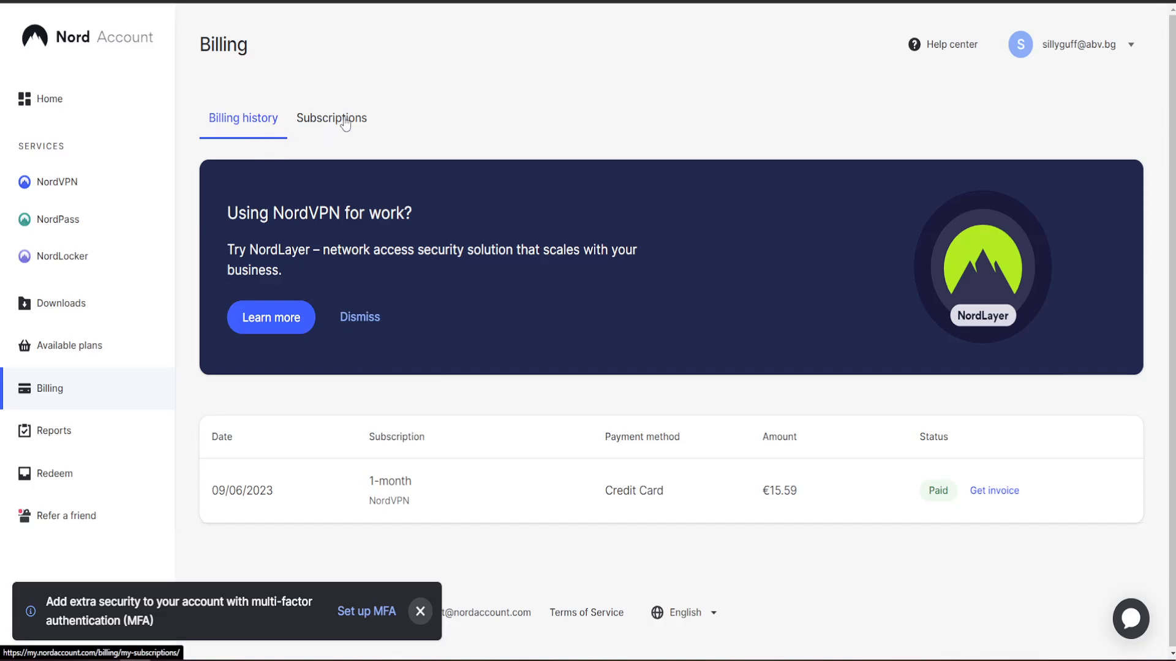
Cancel auto-renewal for the NordVPN Standard plan under Subscriptions, leaving it expiring Oct 6, 2023
left_click(330, 118)
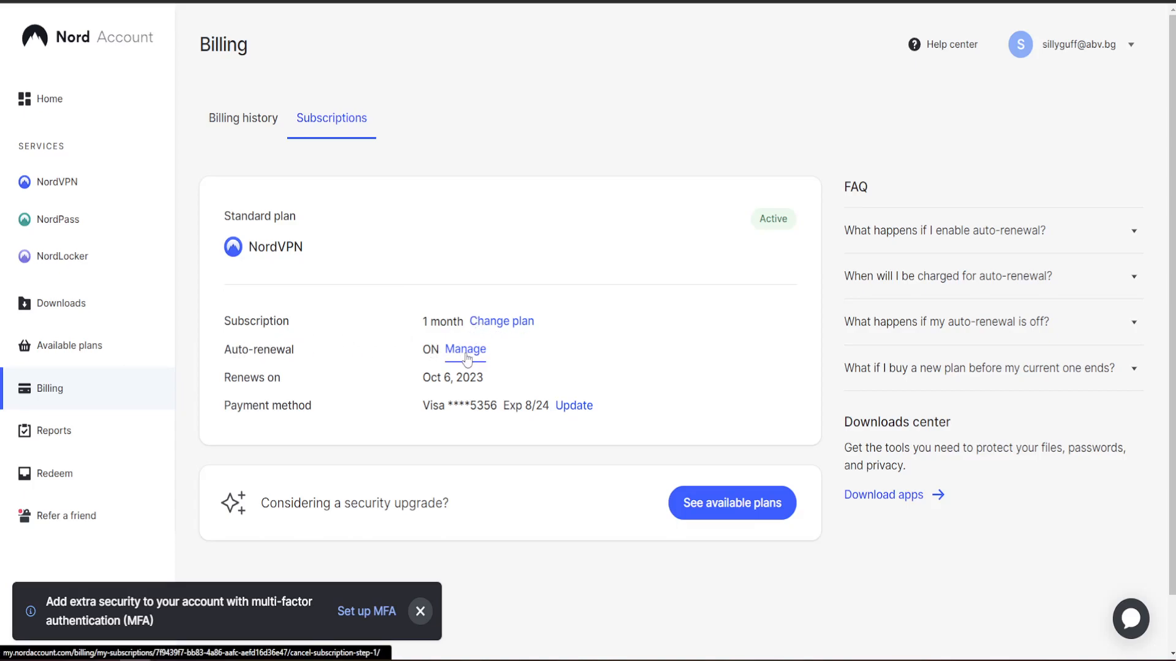
left_click(465, 349)
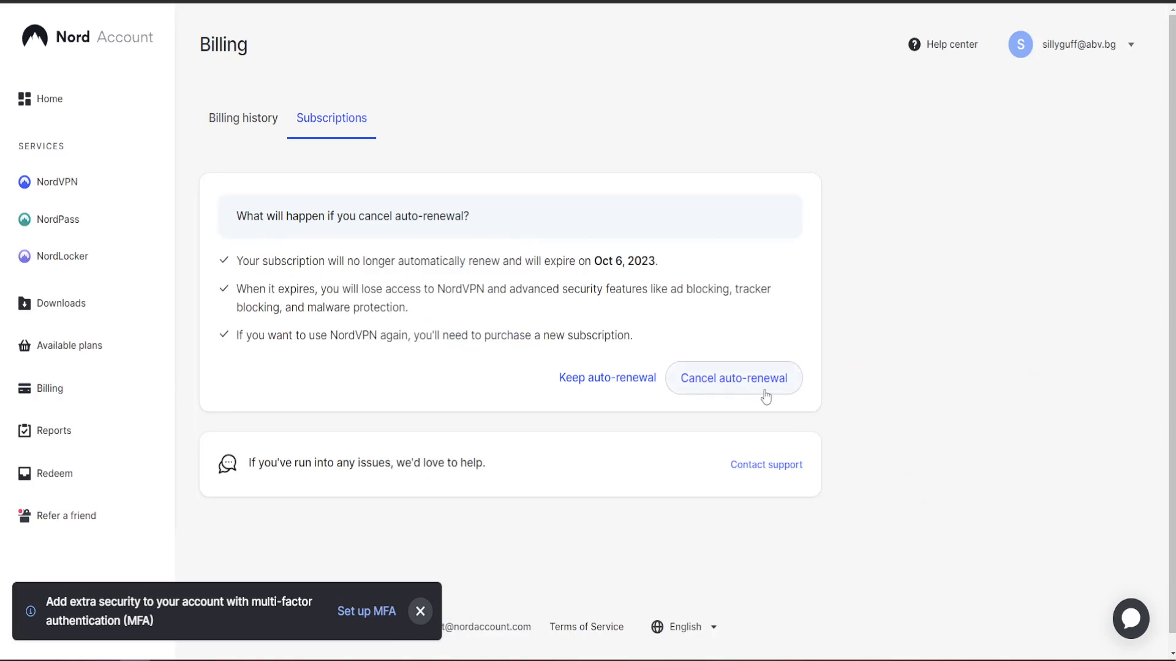
left_click(733, 377)
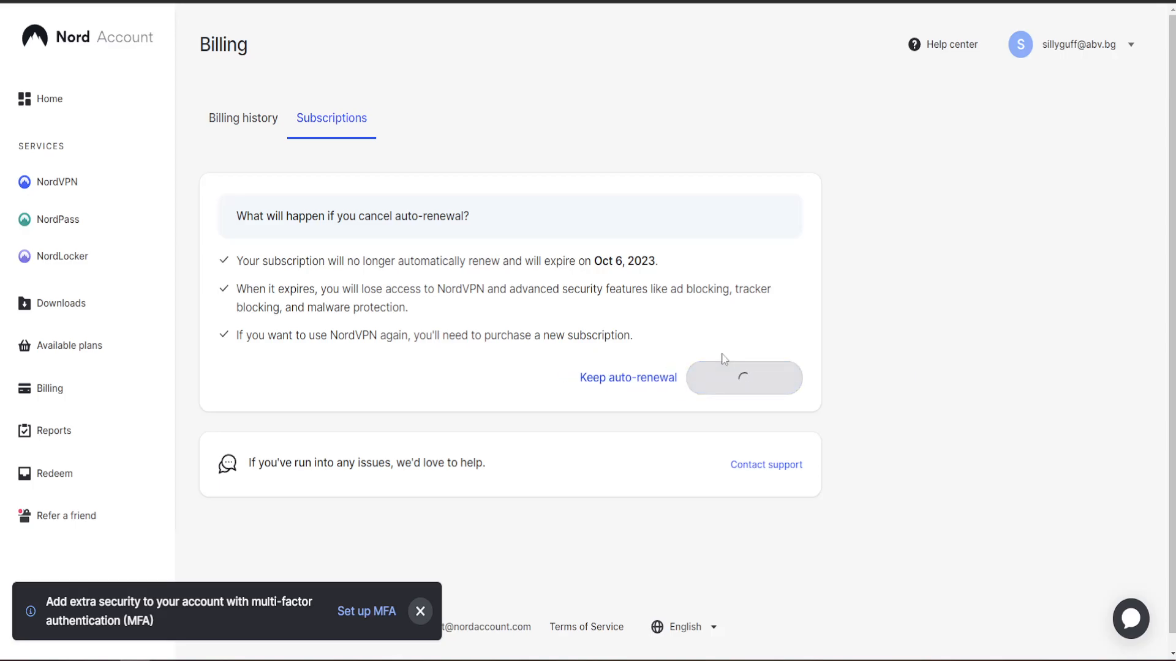
left_click(743, 377)
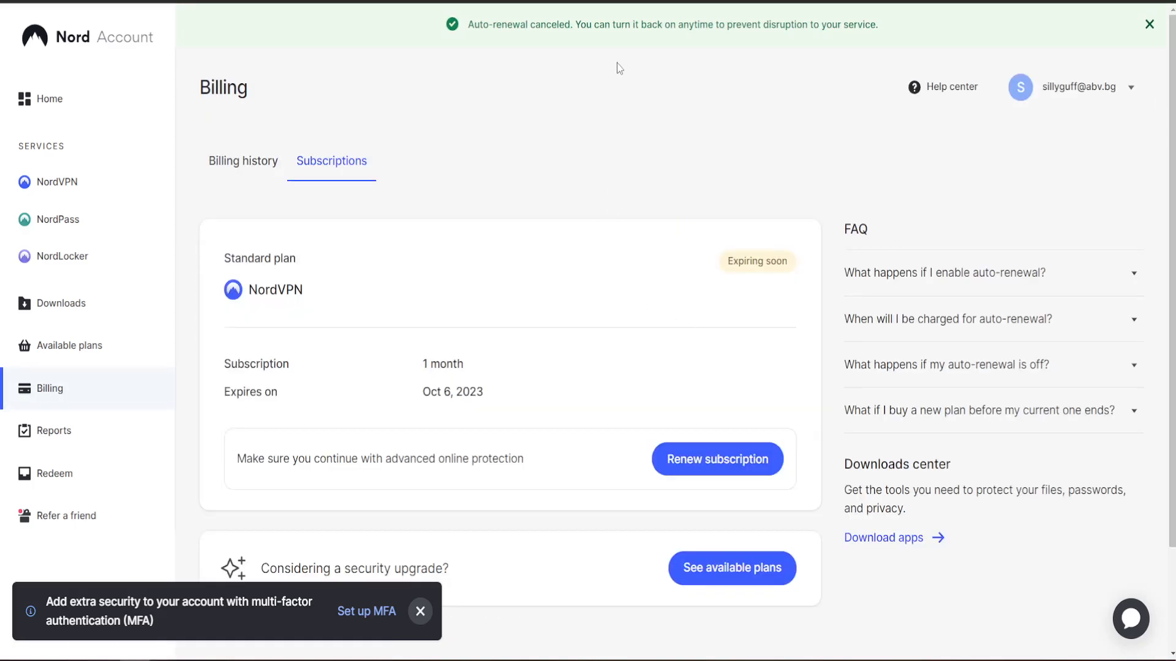
scroll("down", 3)
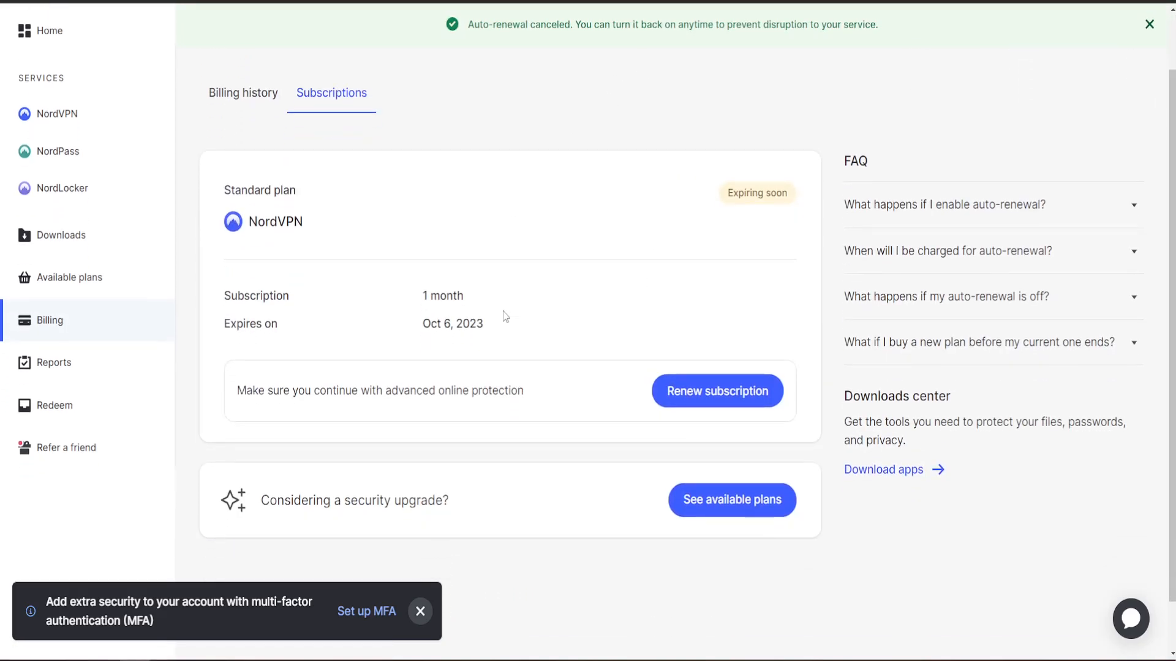
mouse_move(476, 304)
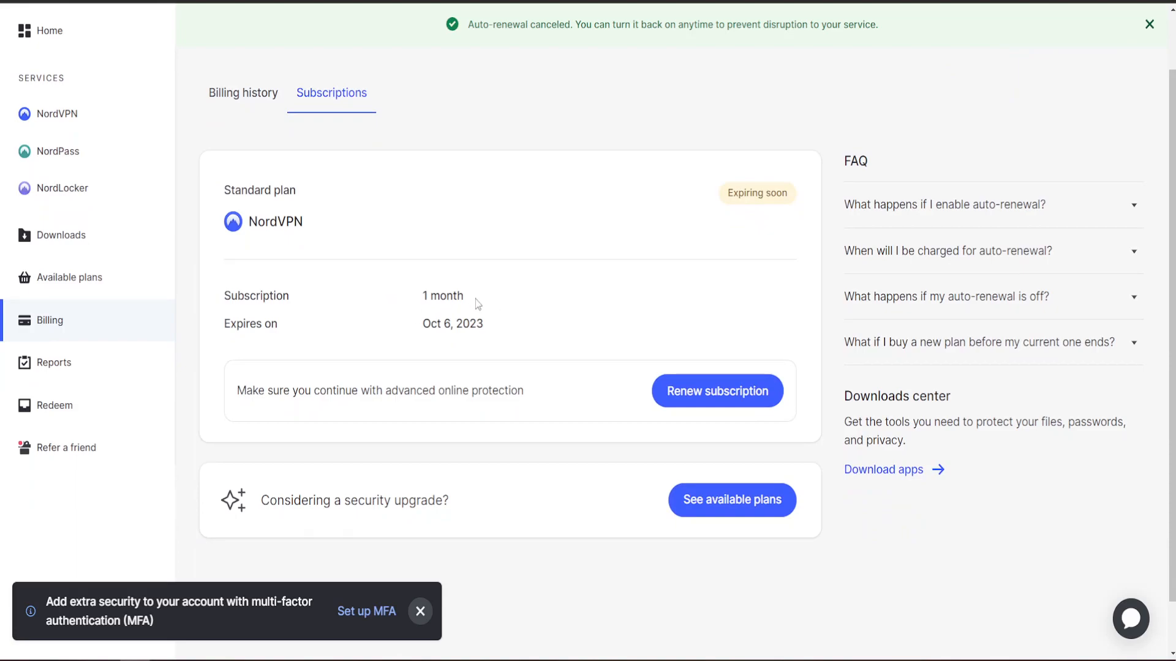